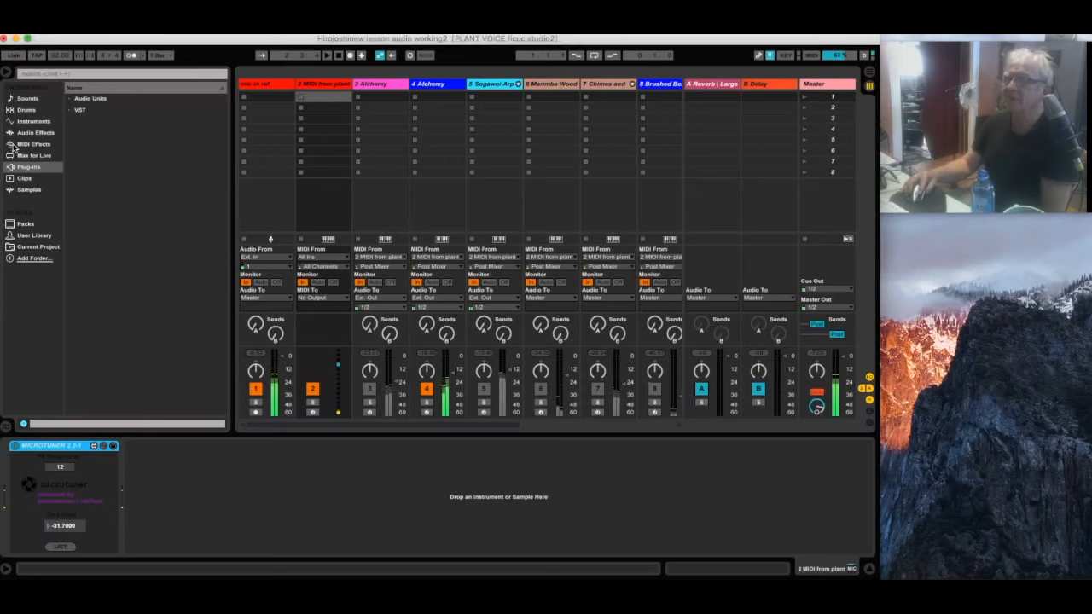
Expand the Scale preset folder under MIDI Effects and scroll through its scale files.
left_click(36, 143)
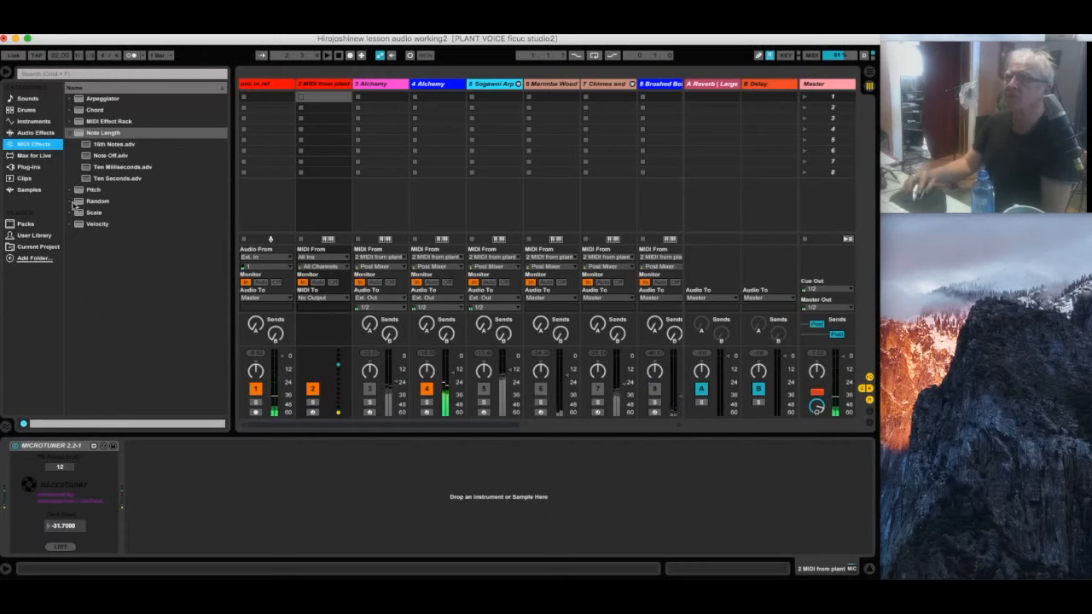
left_click(94, 167)
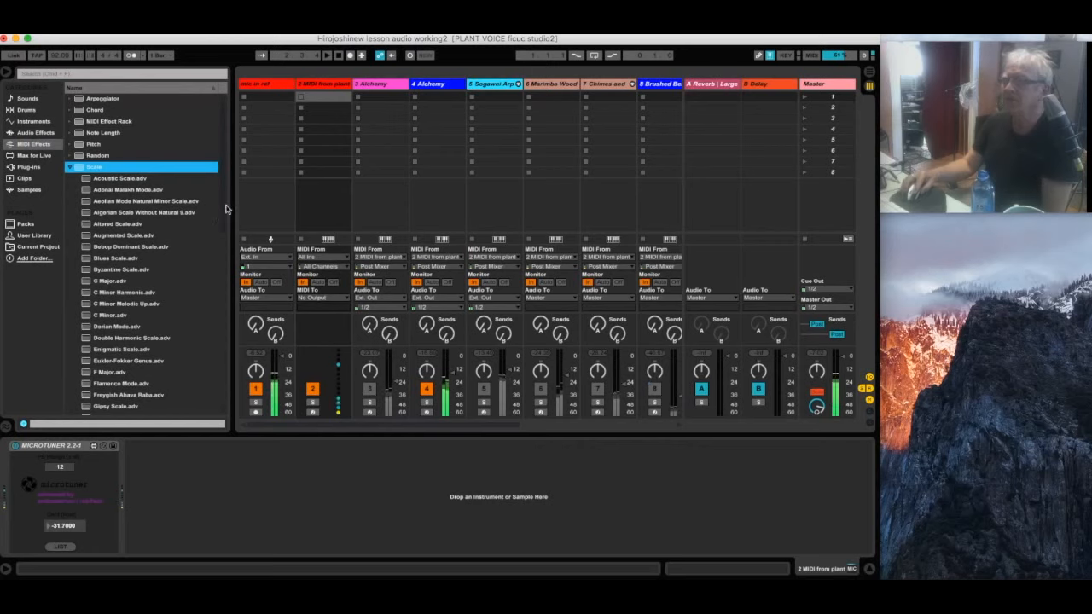
scroll("down", 3)
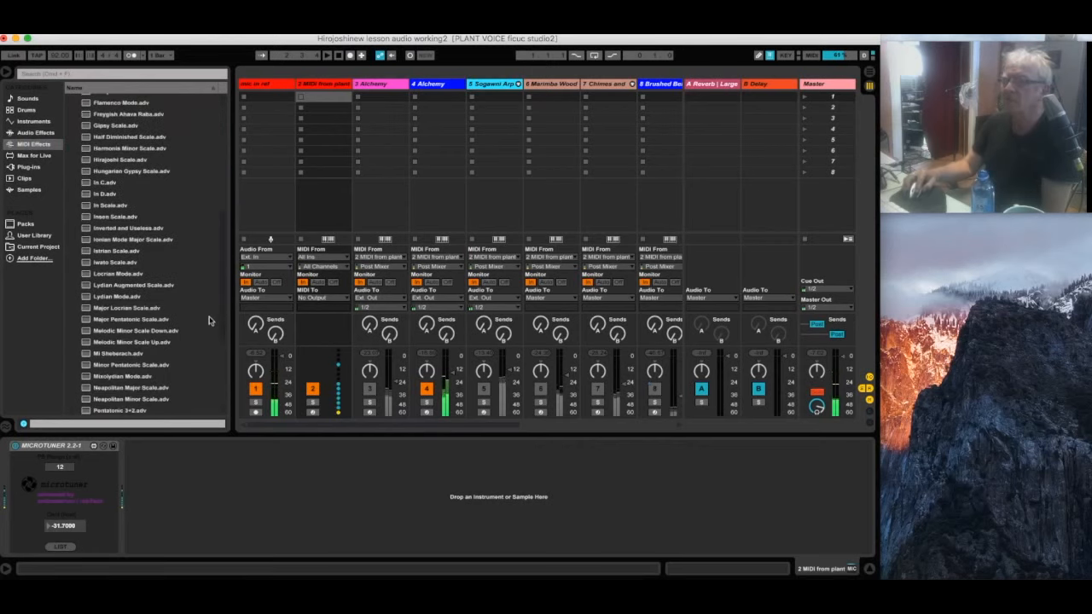
scroll("down", 3)
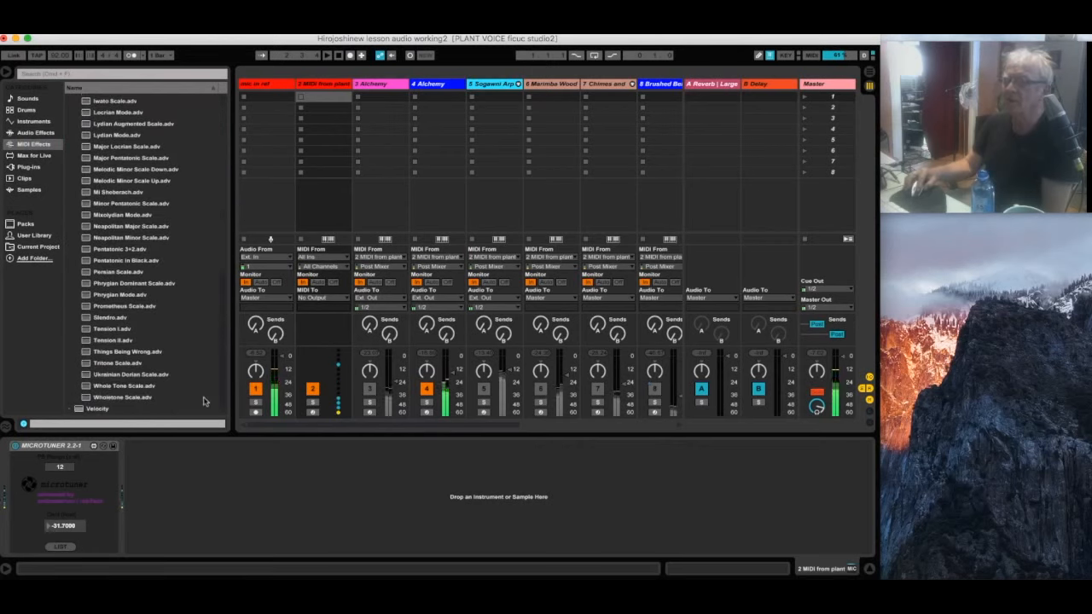
scroll("up", 3)
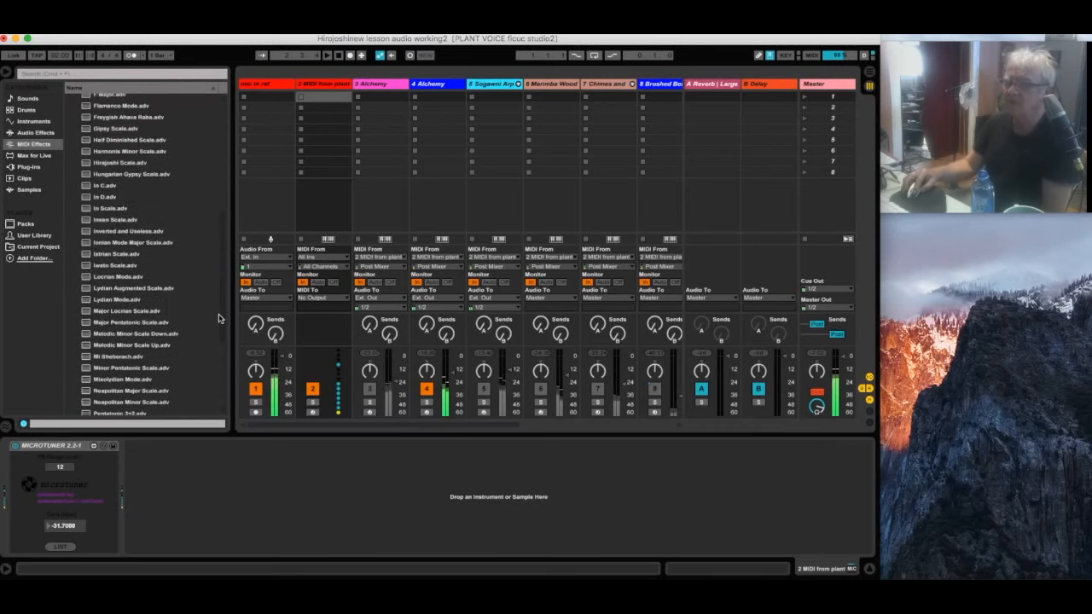
scroll("up", 3)
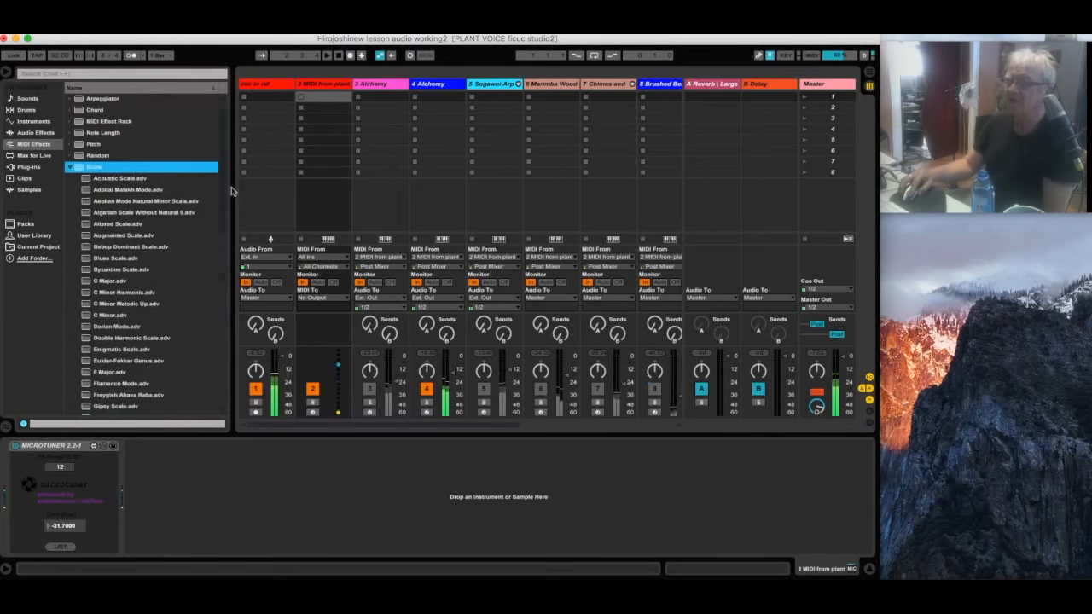
scroll("down", 3)
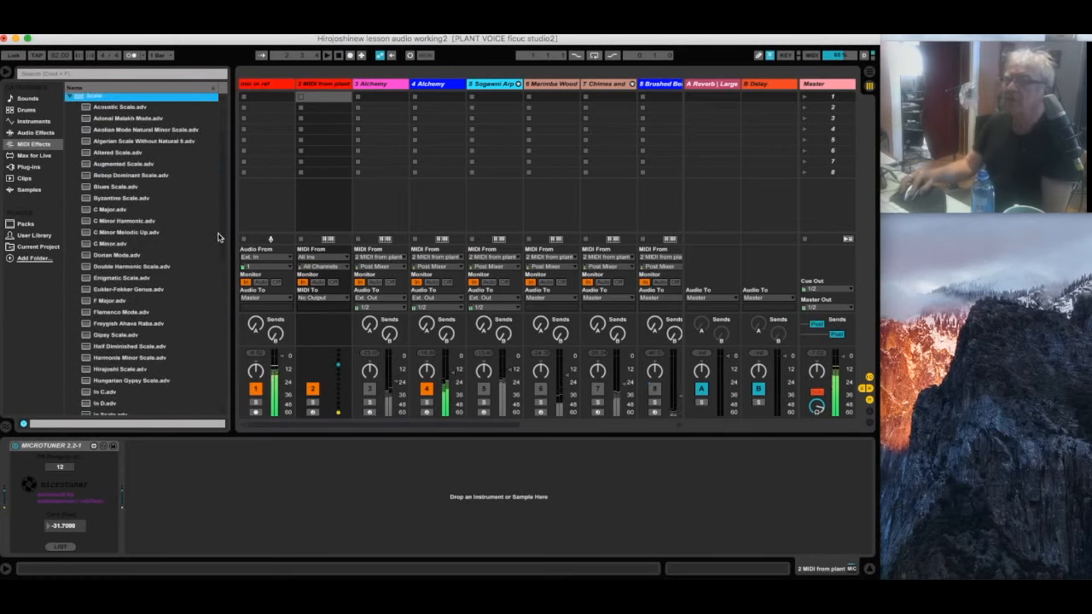
scroll("down", 3)
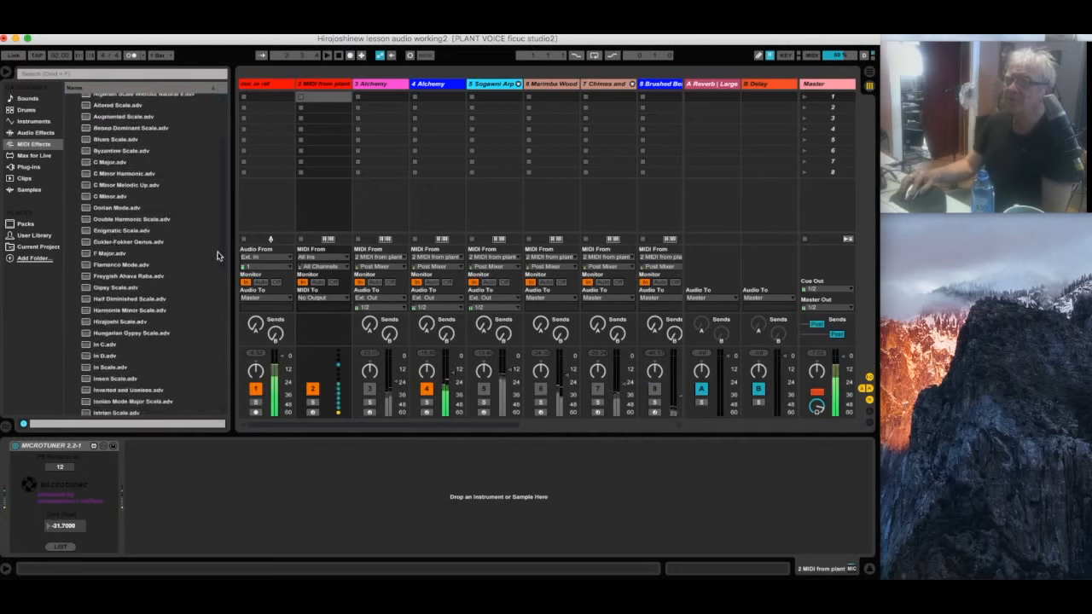
scroll("down", 3)
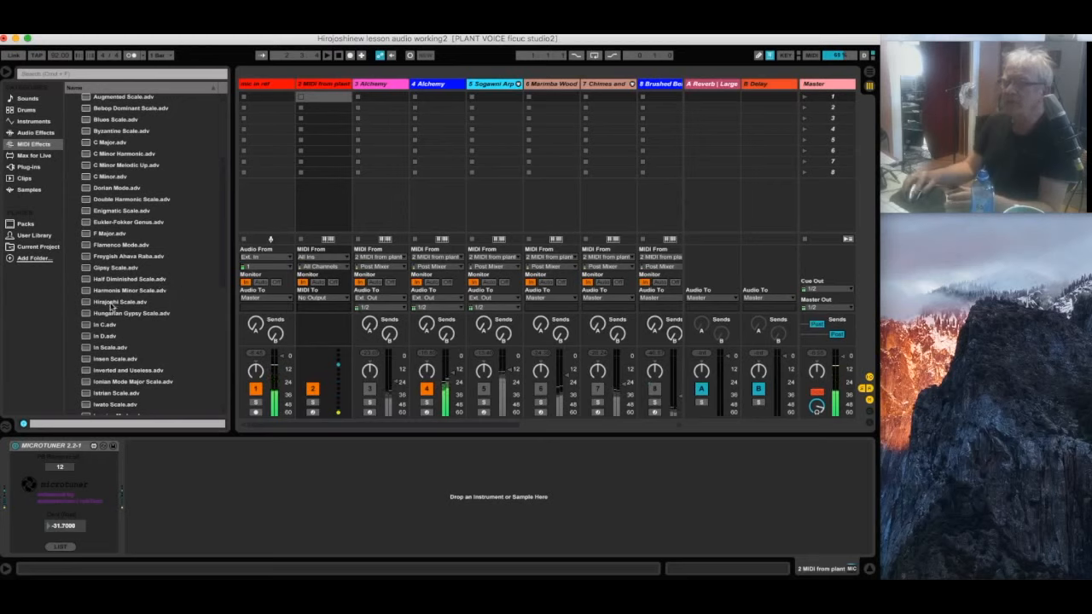
Load Hirajoshi Scale.adv onto the track's chain after MicroTuner.
left_click(120, 302)
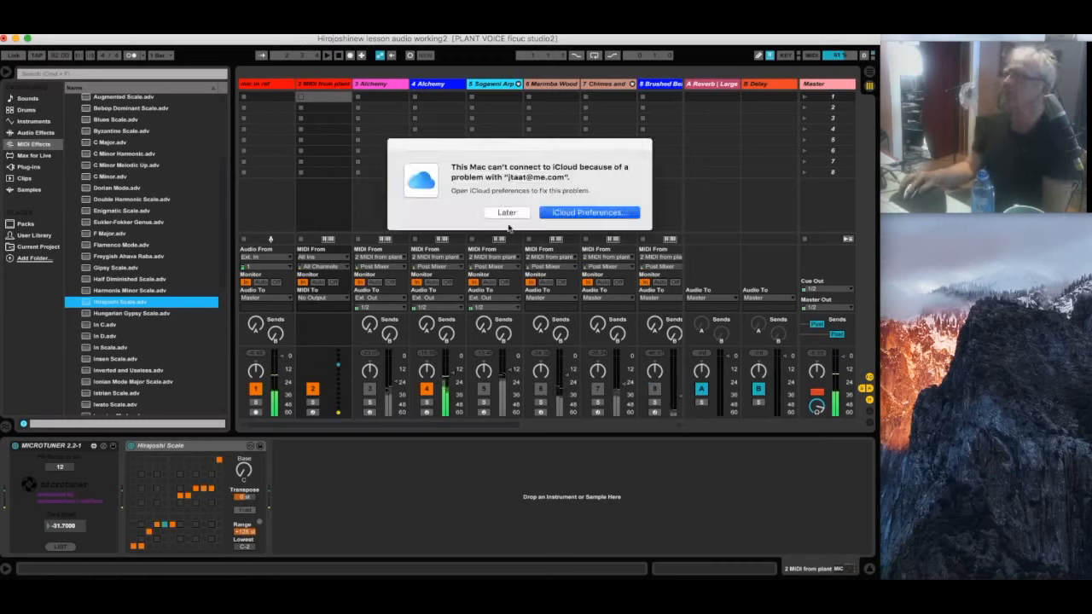
Choose Later on the iCloud alert to clear it from the set.
left_click(505, 211)
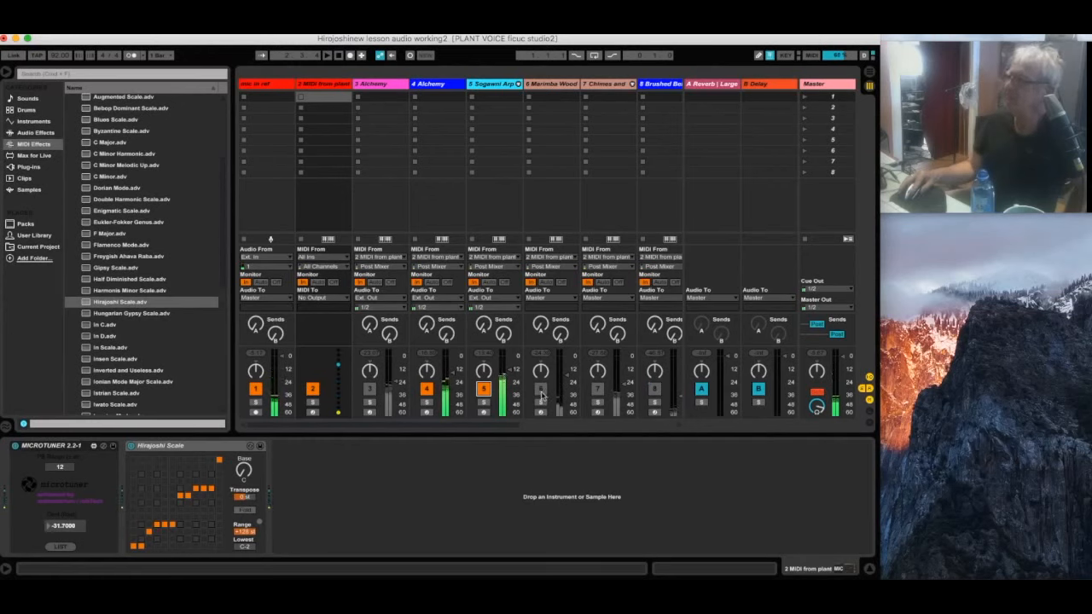
Move the Session View so the mic in ref and 2 MIDI from plant tracks come into view.
left_click(539, 389)
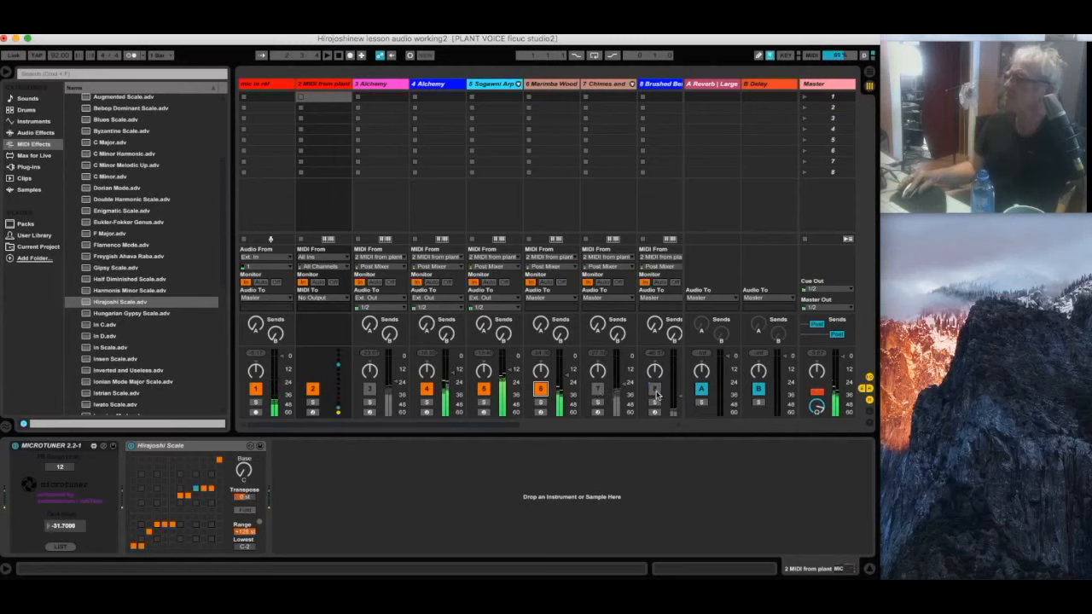
left_click(655, 389)
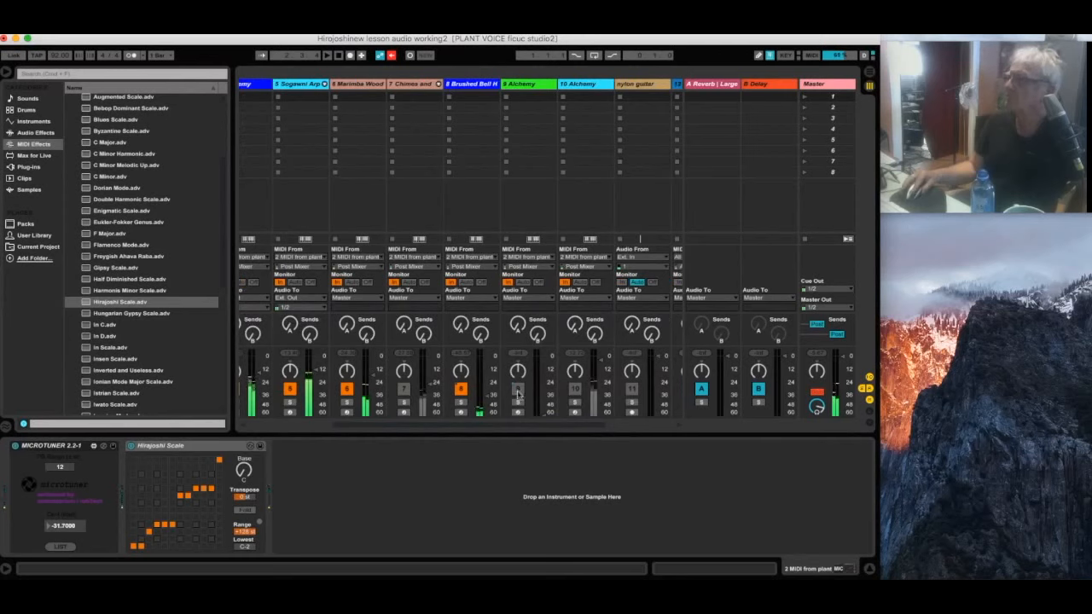
left_click(574, 389)
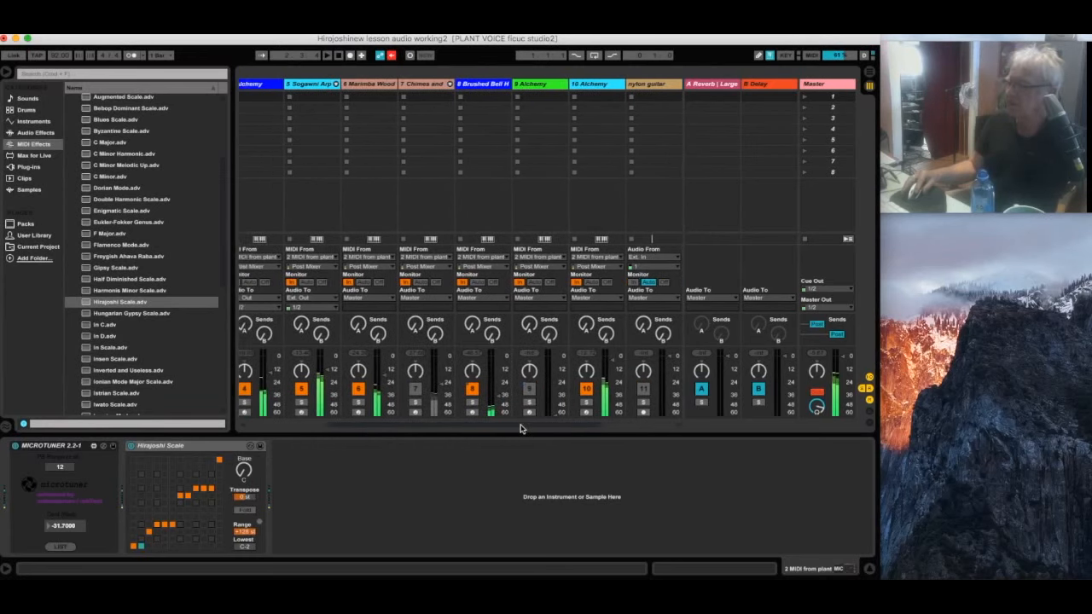
scroll("right", 3)
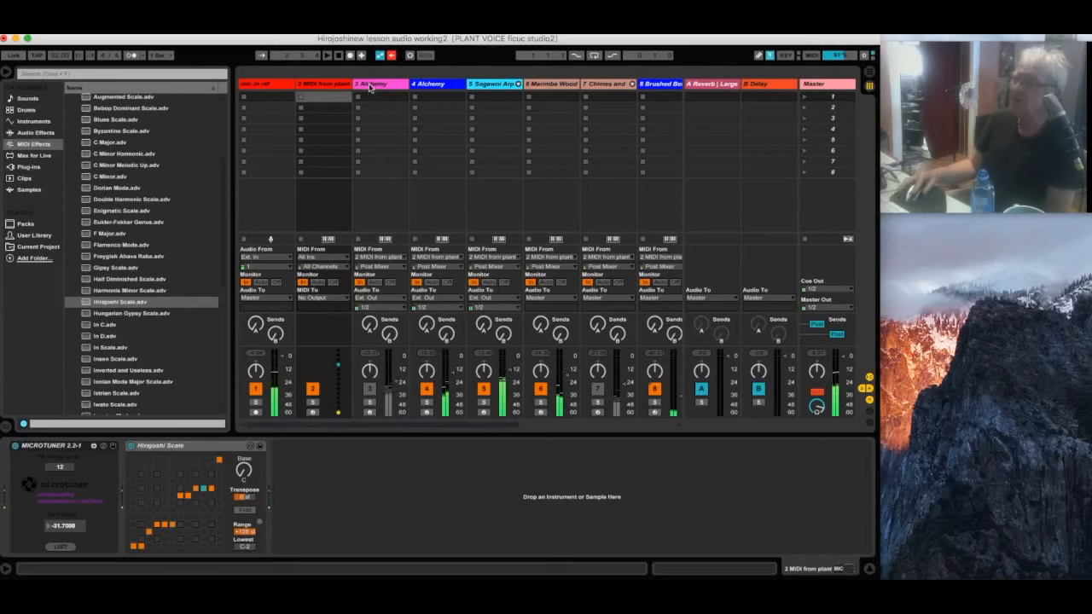
Select the 3 Alchemy track to display its note-length, Hirajoshi Scale and chord devices.
left_click(376, 84)
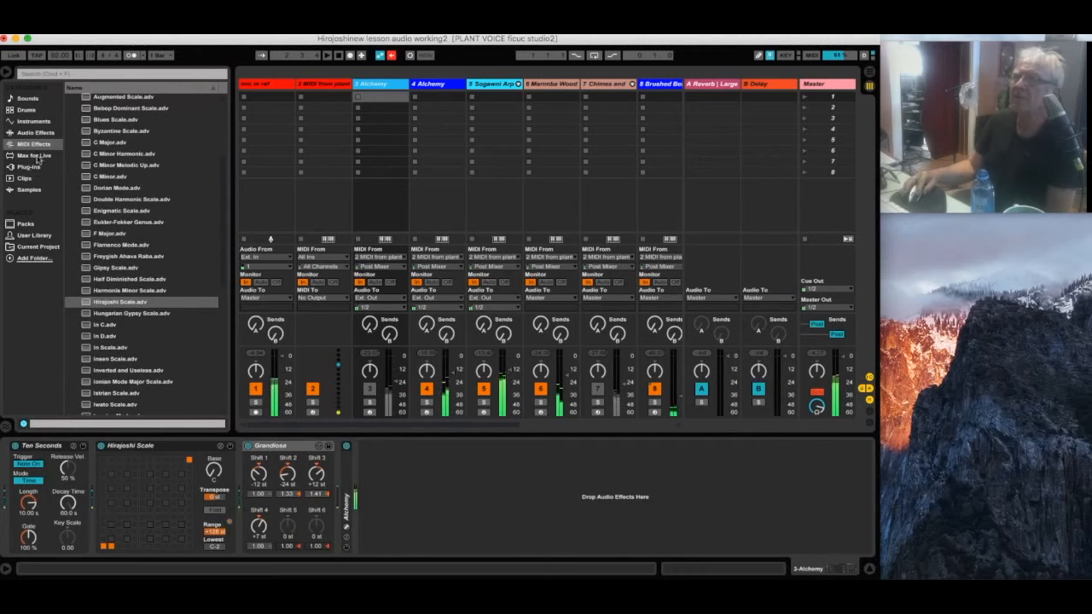
left_click(34, 143)
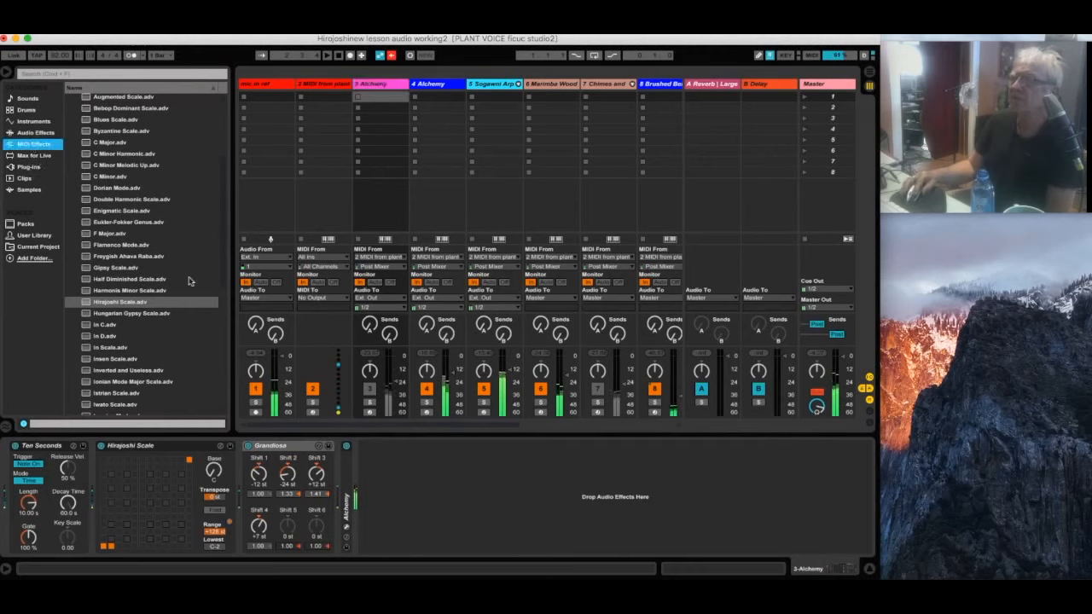
Collapse the Scale folder, browse the Note Length presets, then reveal the Chord presets.
scroll("up", 3)
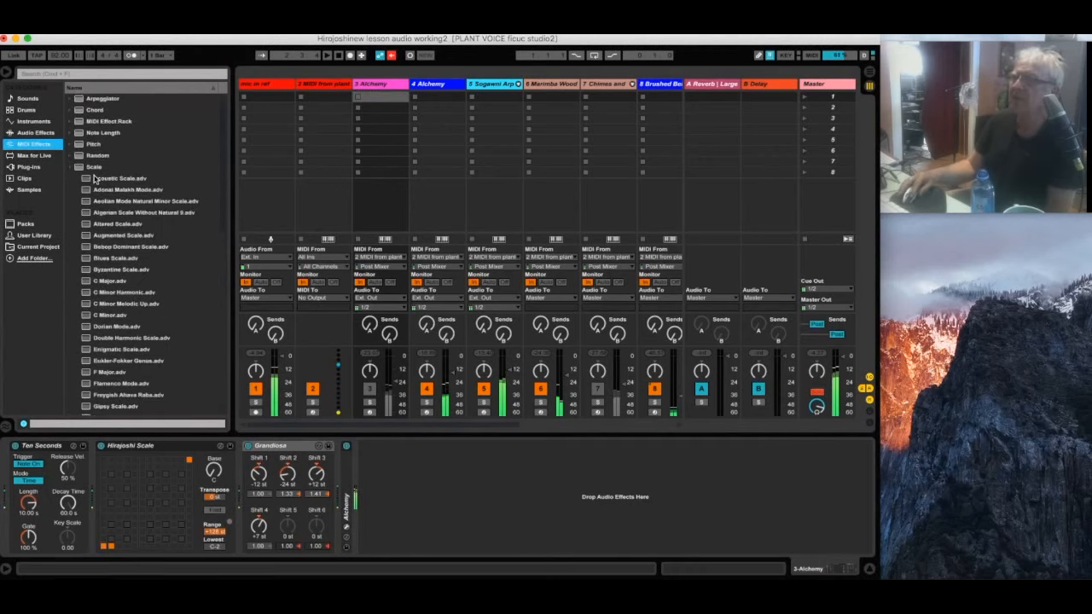
left_click(94, 167)
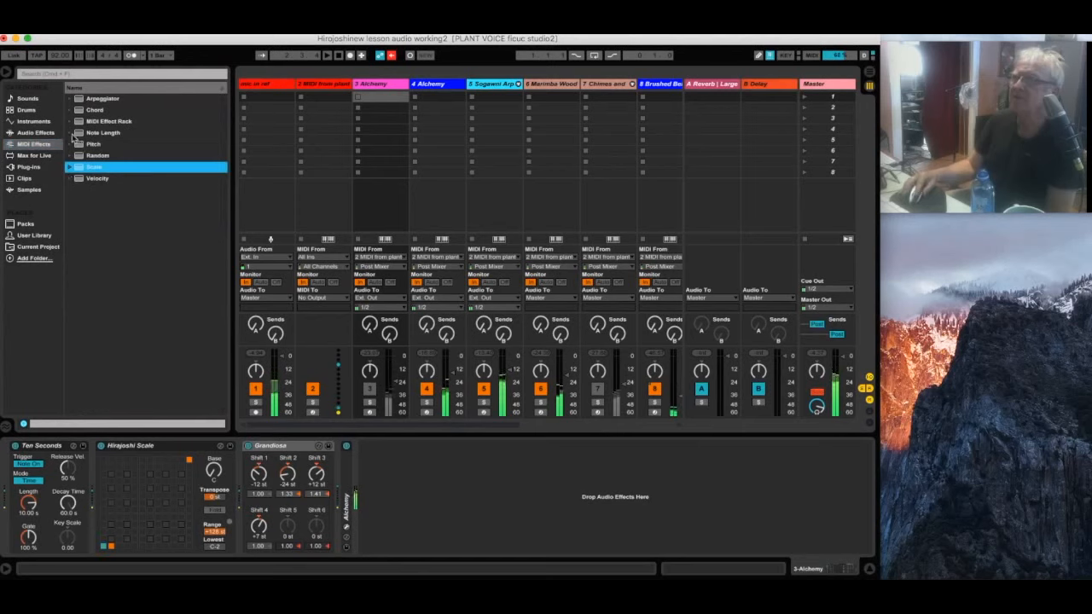
left_click(102, 133)
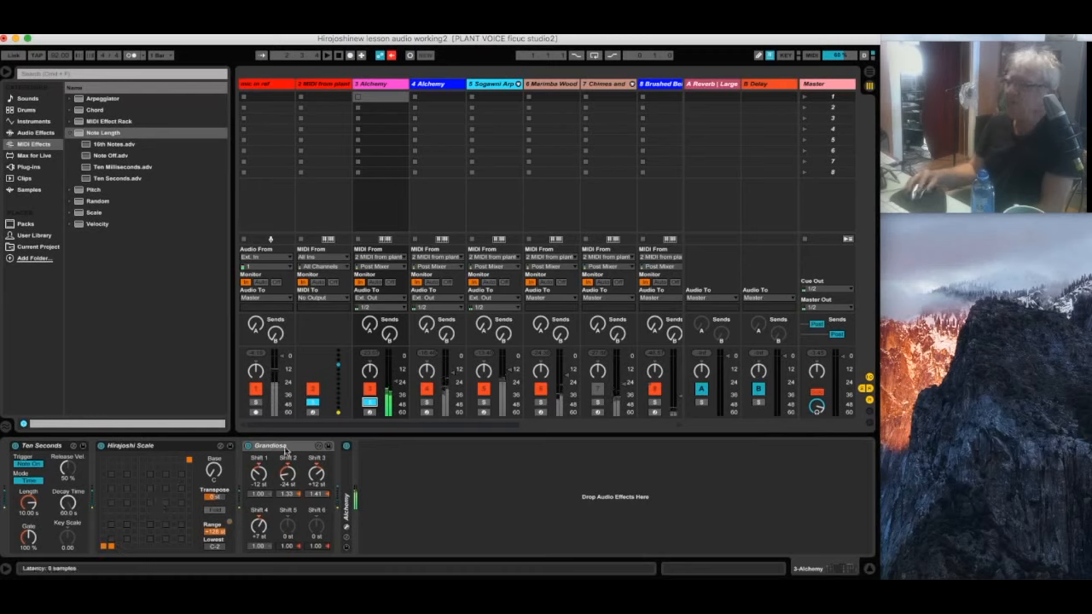
left_click(78, 97)
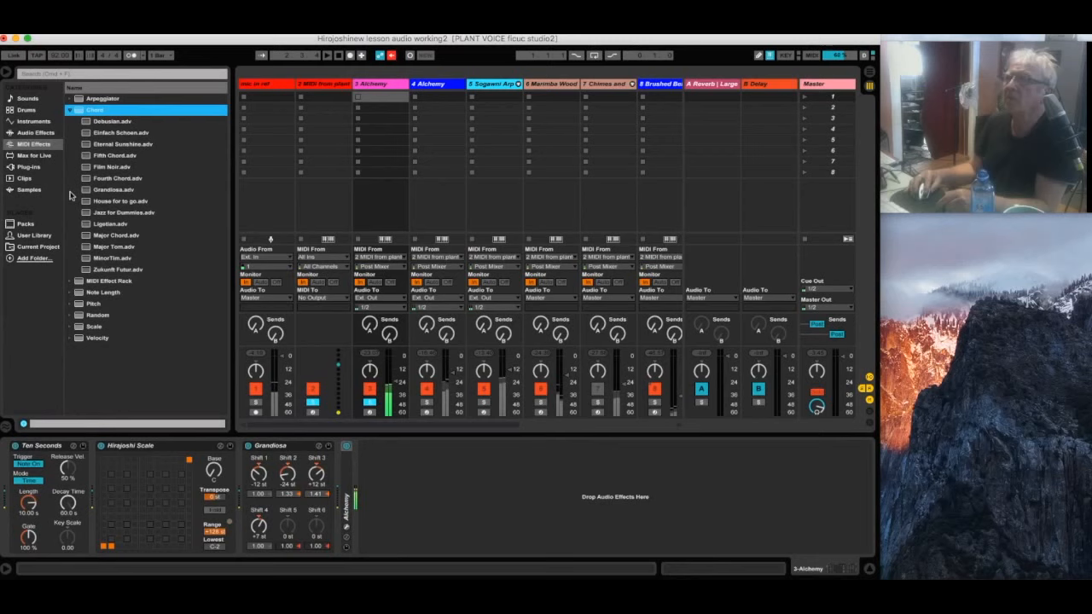
Highlight the Grandioso.adv preset in the Chord folder, re-expanding the folder once.
left_click(113, 188)
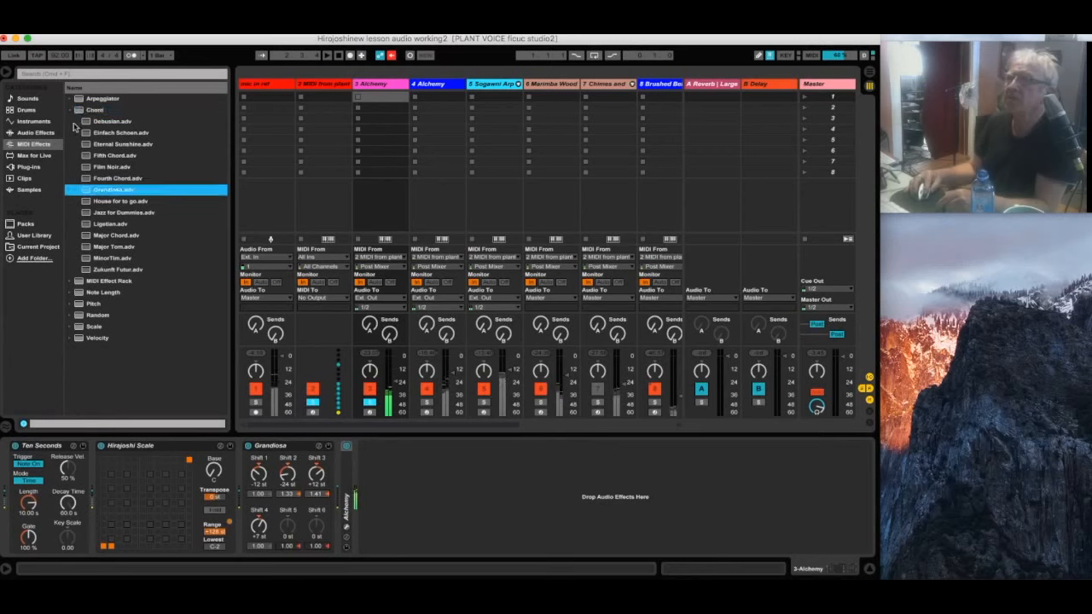
left_click(79, 109)
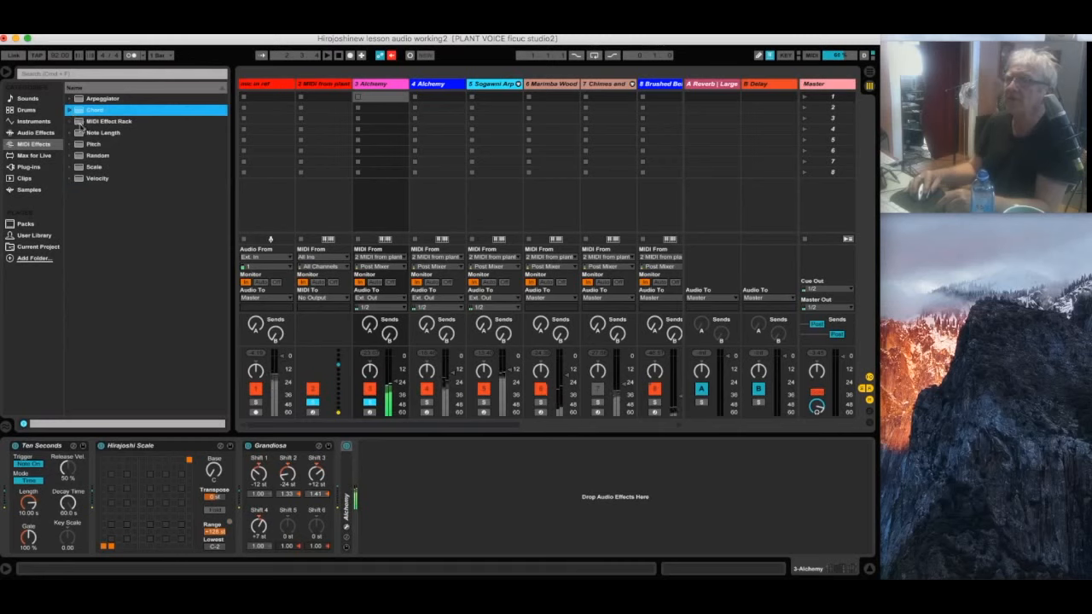
left_click(71, 110)
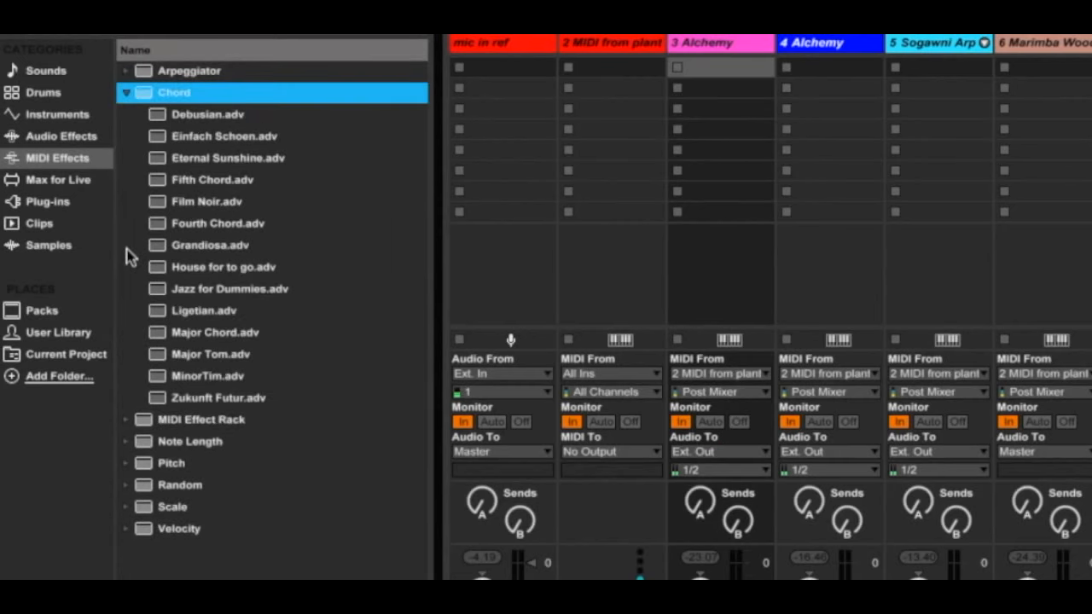
left_click(208, 246)
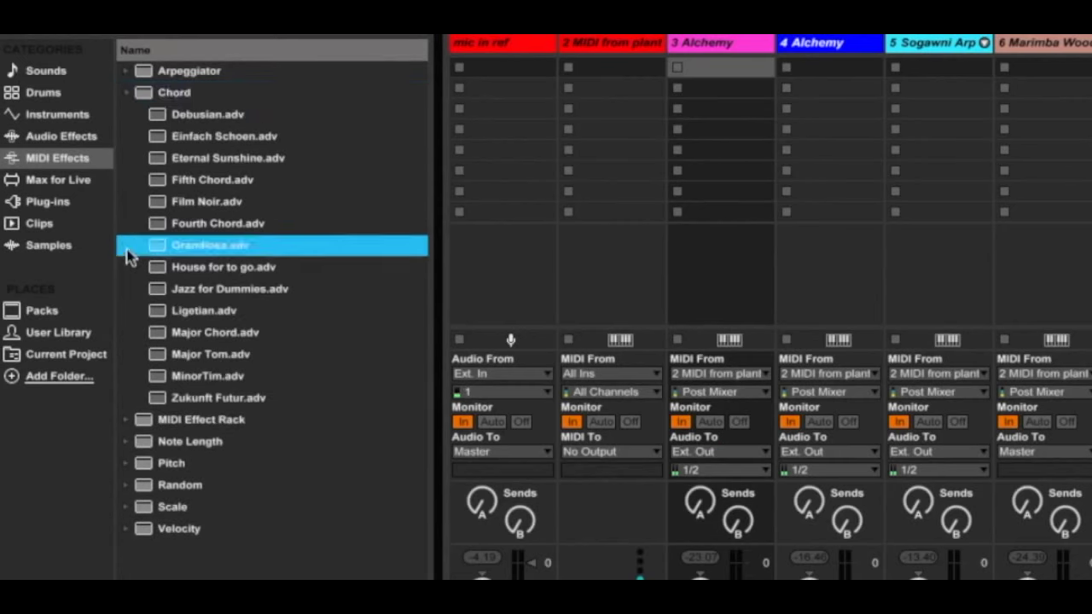